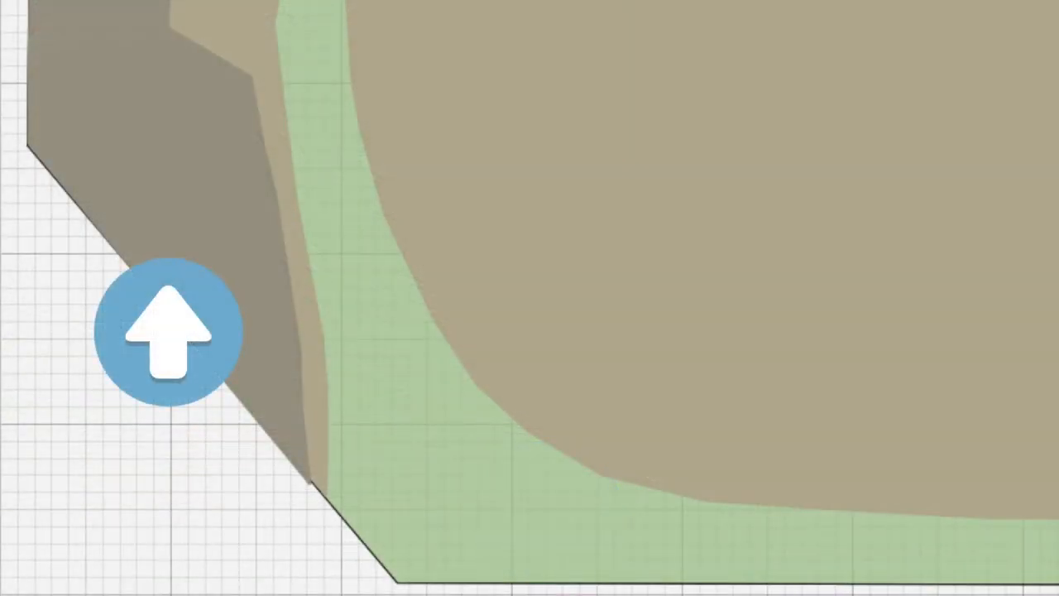
{"action": "left_click", "coordinate": [168, 329]}
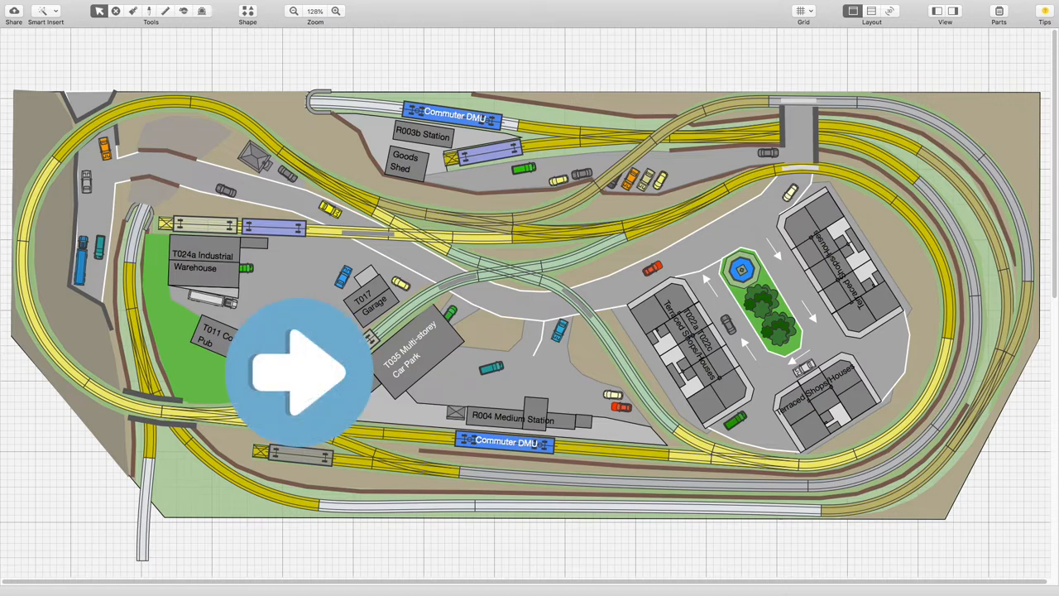
{"action": "left_click", "coordinate": [298, 372]}
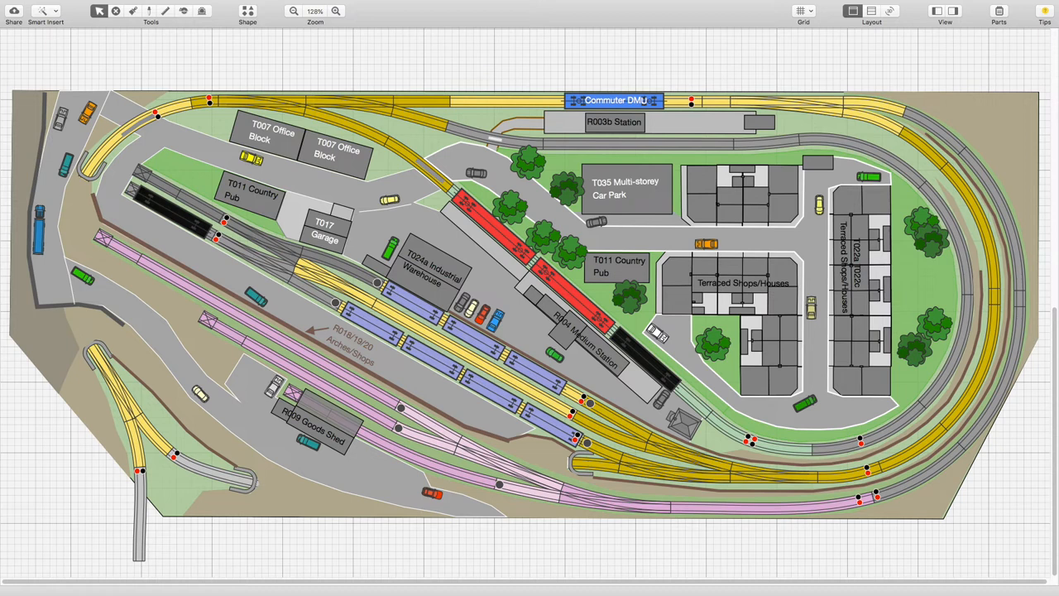
{"action": "left_click", "coordinate": [124, 350]}
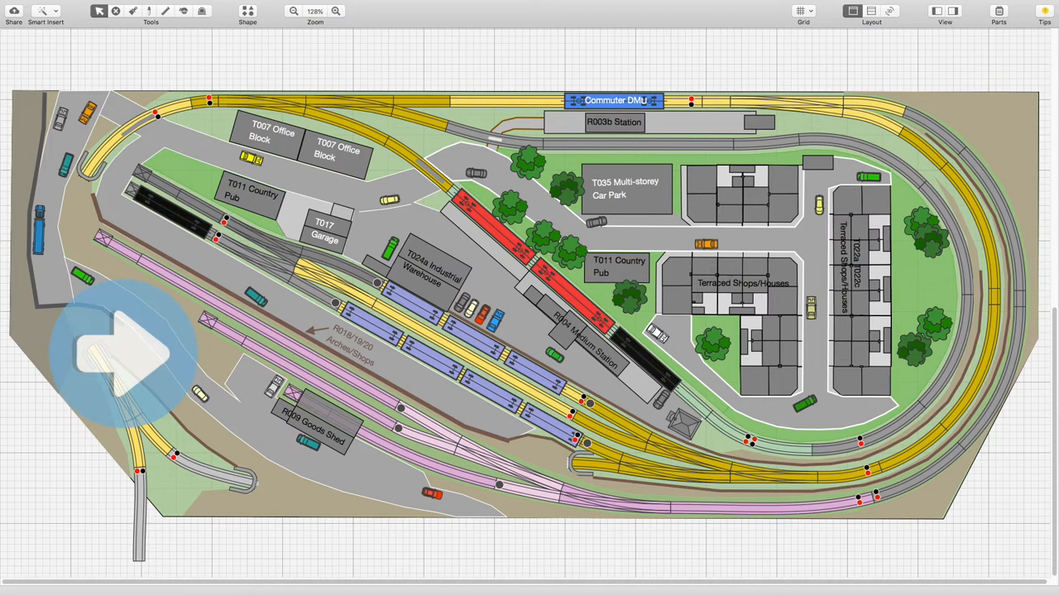